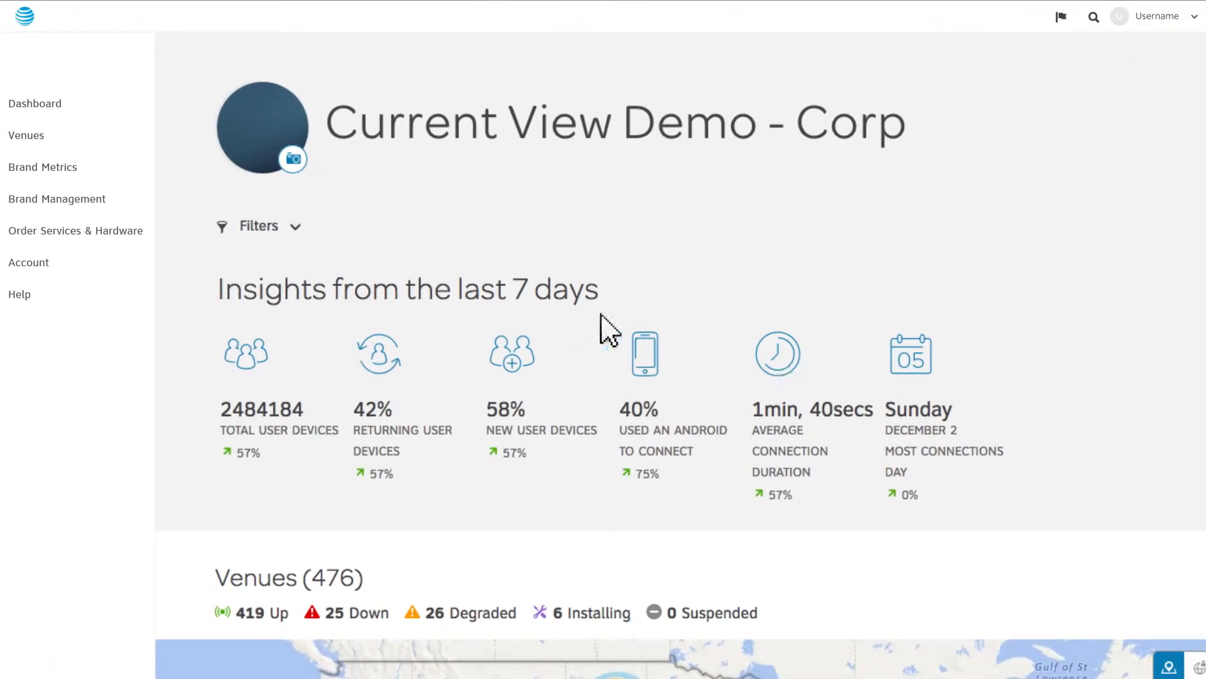
# Step: Go to Brand Management to show Resort Hotels' connection pages
pyautogui.click(56, 198)
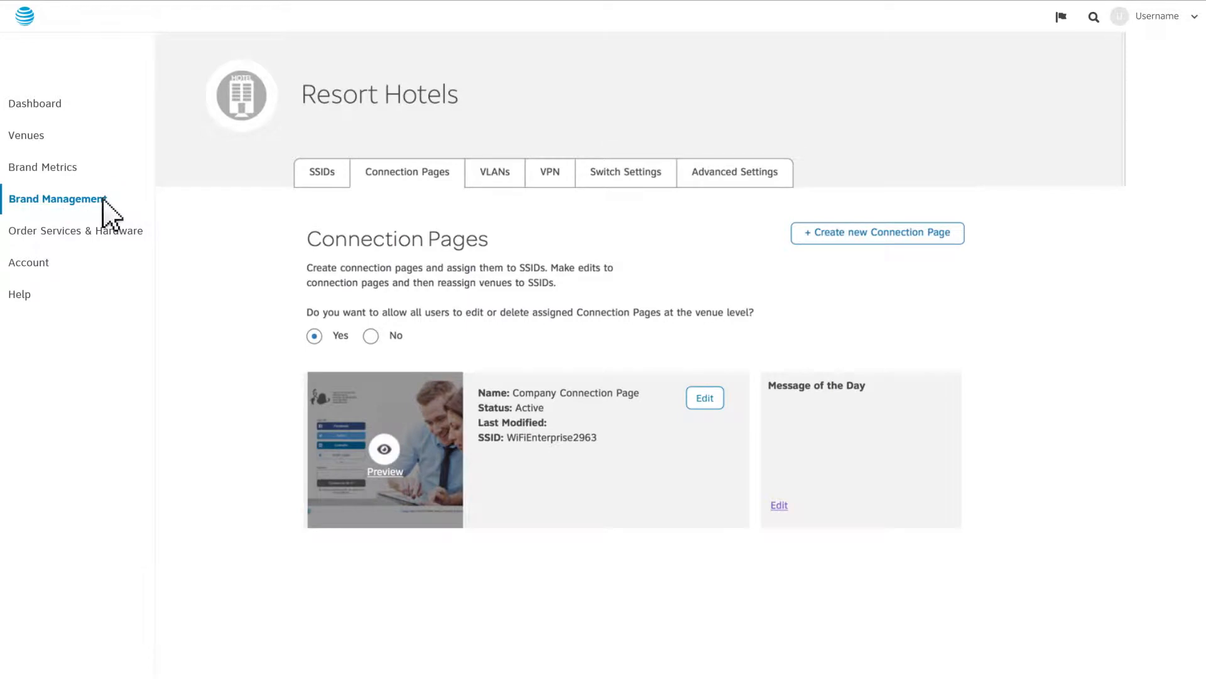
pyautogui.moveTo(440, 210)
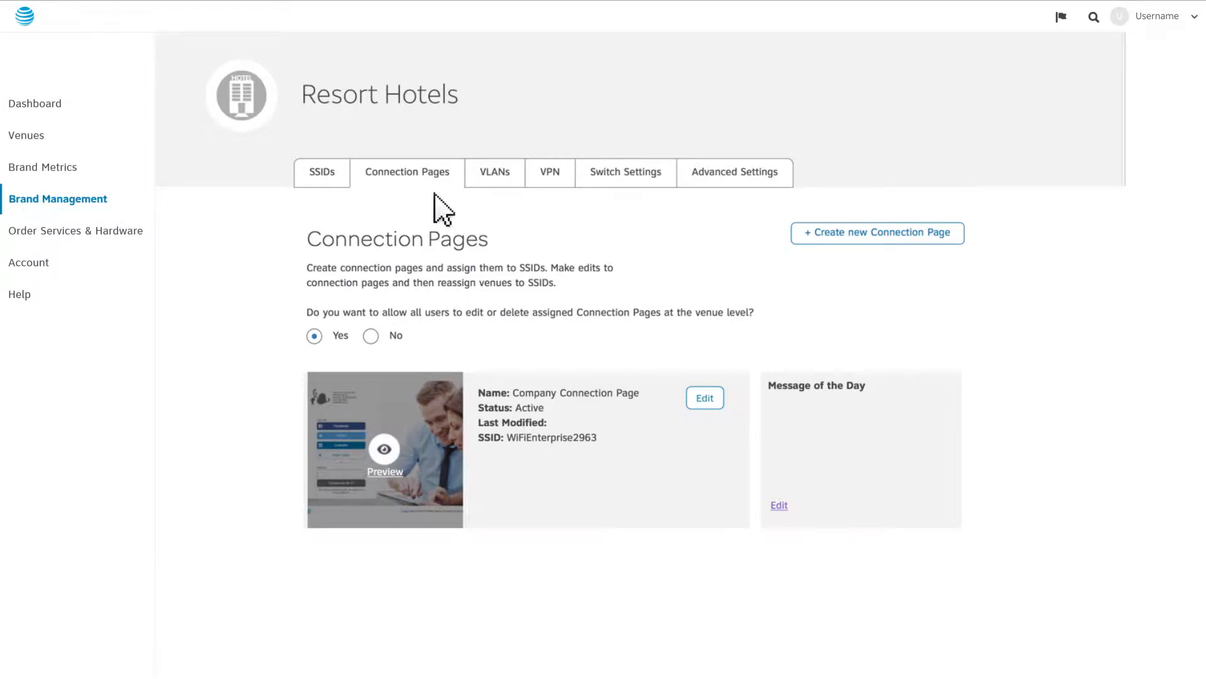
pyautogui.moveTo(630, 350)
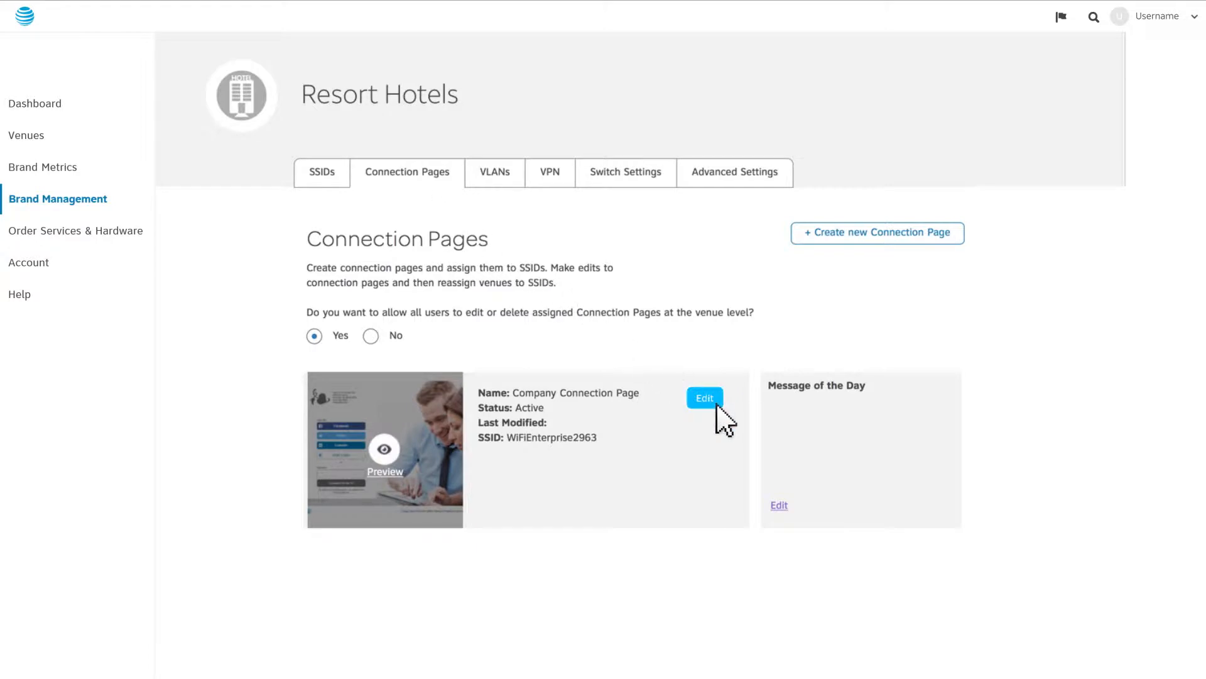
# Step: Edit the Company Connection Page with a lobby background, hotel logo, and message 'We hope you enjoy your stay!'
pyautogui.click(704, 399)
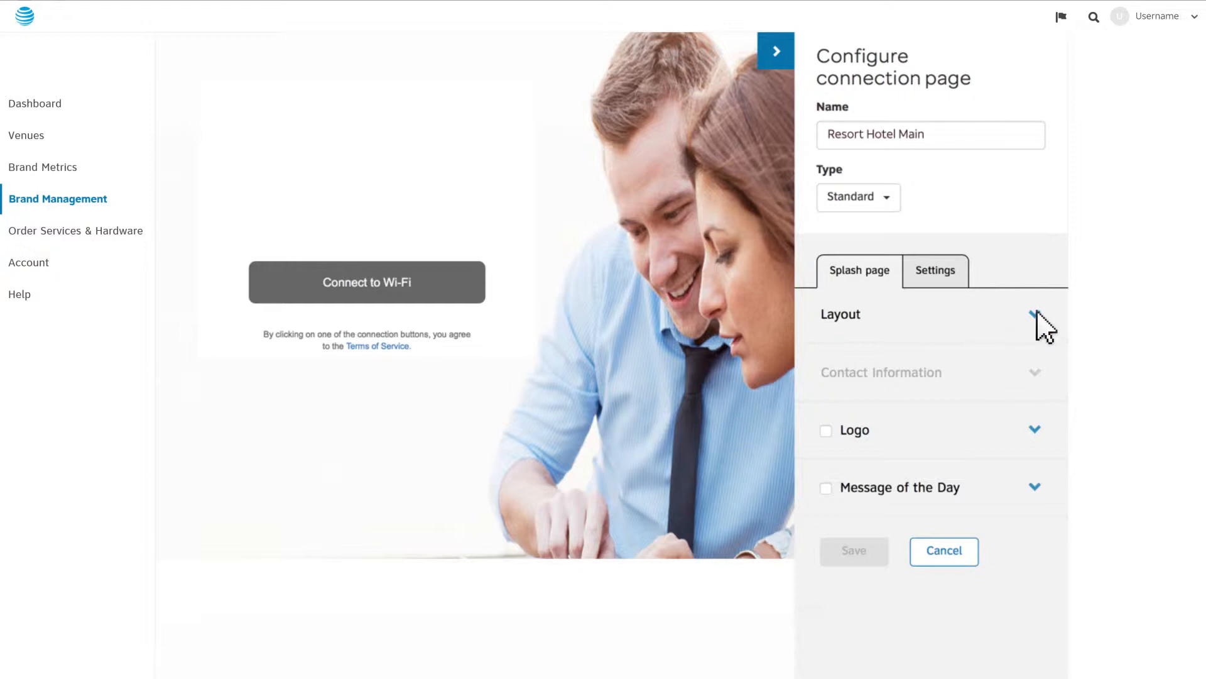
pyautogui.click(1037, 314)
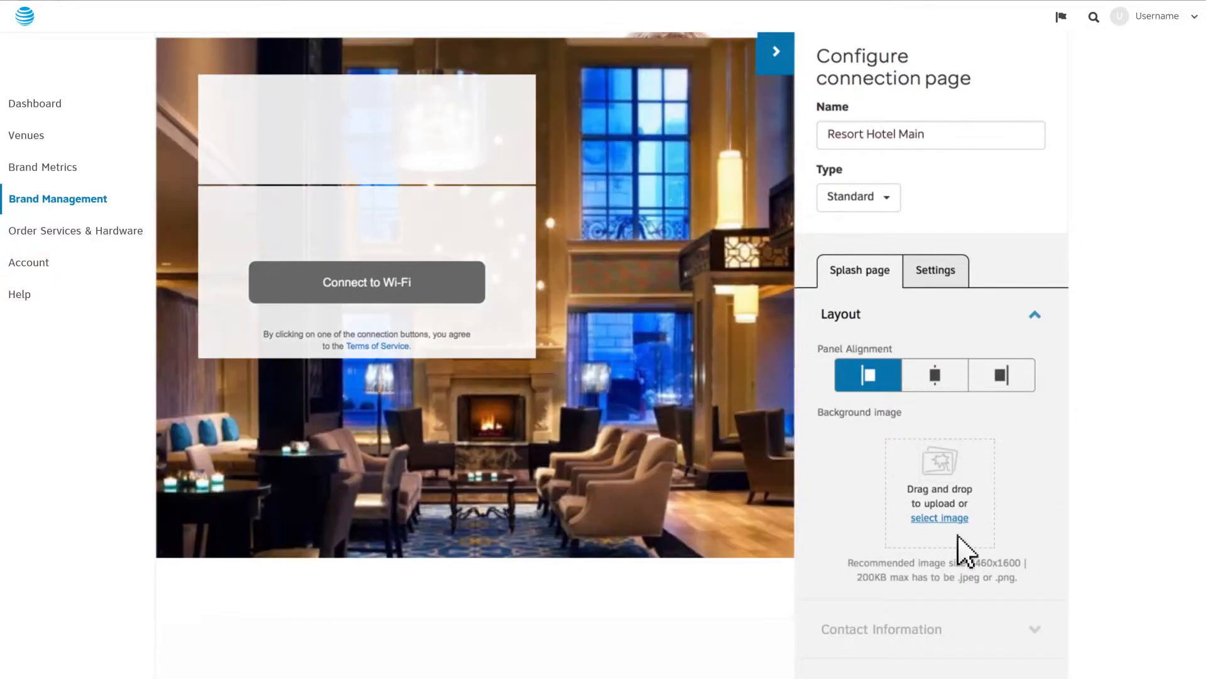
pyautogui.click(1034, 314)
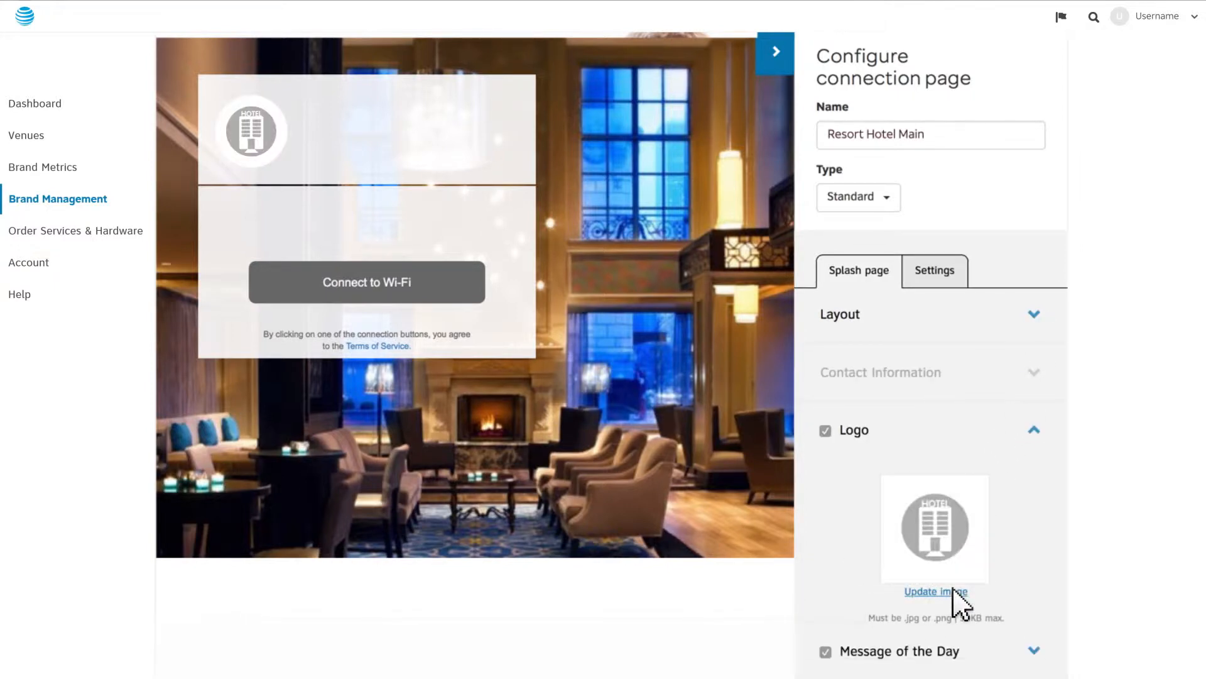
pyautogui.click(1035, 430)
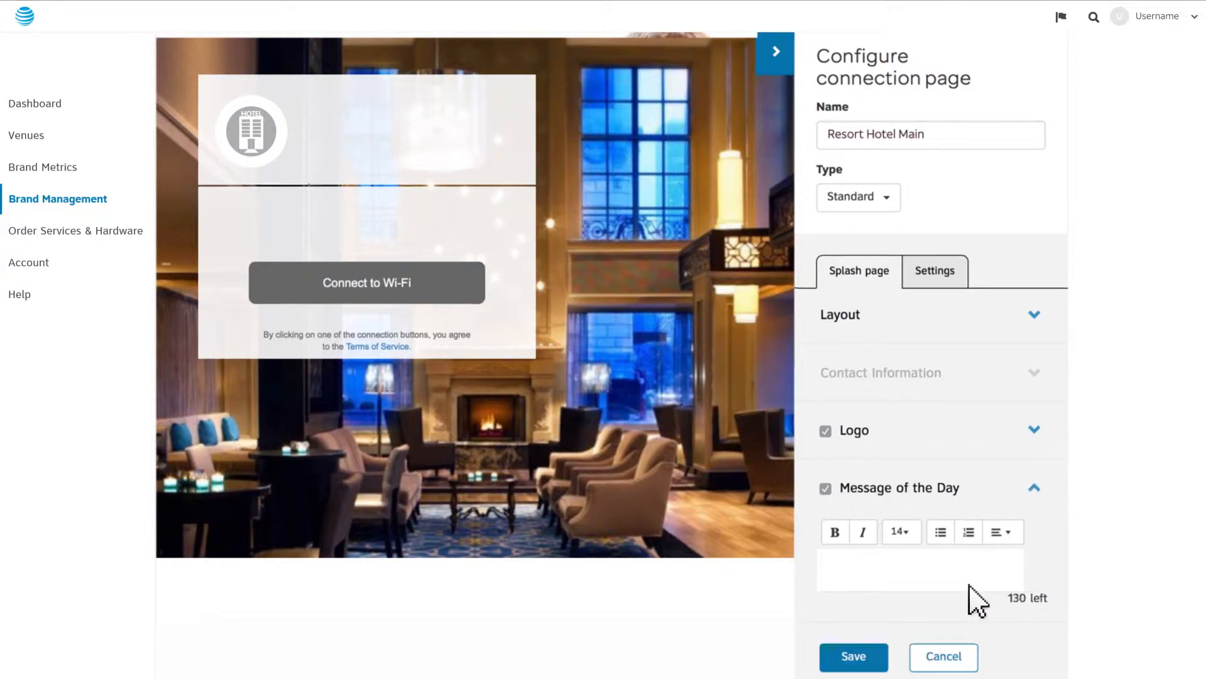
pyautogui.write('We hope you enjoy your')
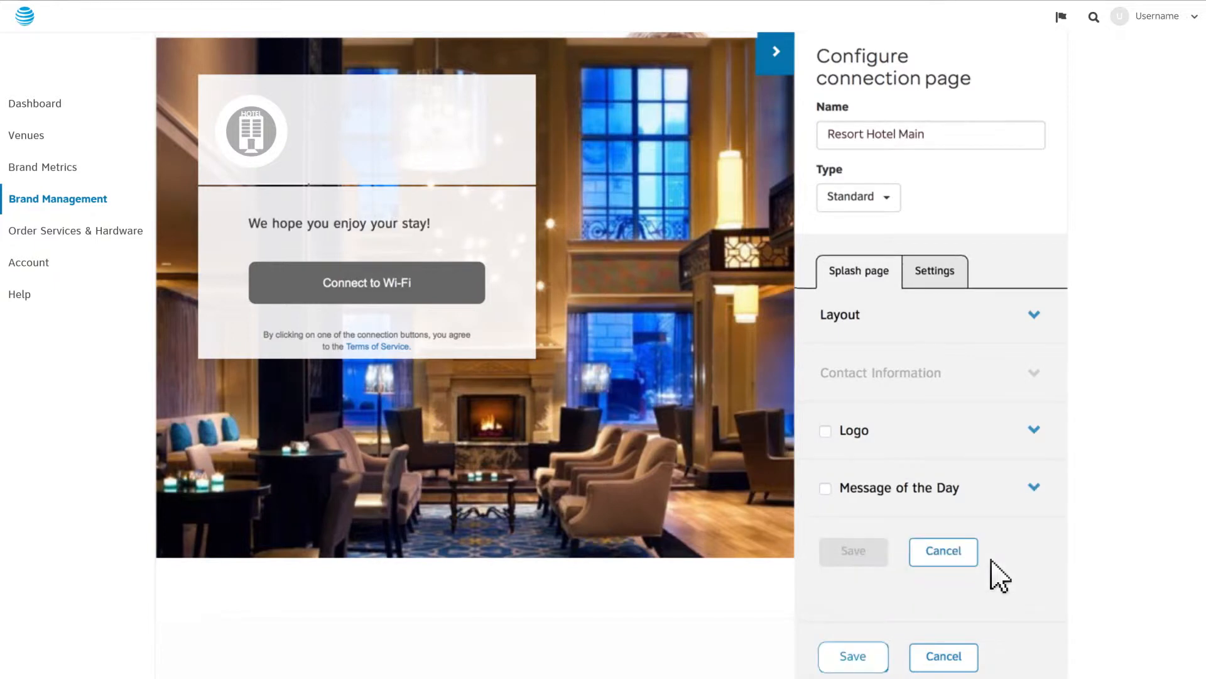
pyautogui.click(934, 271)
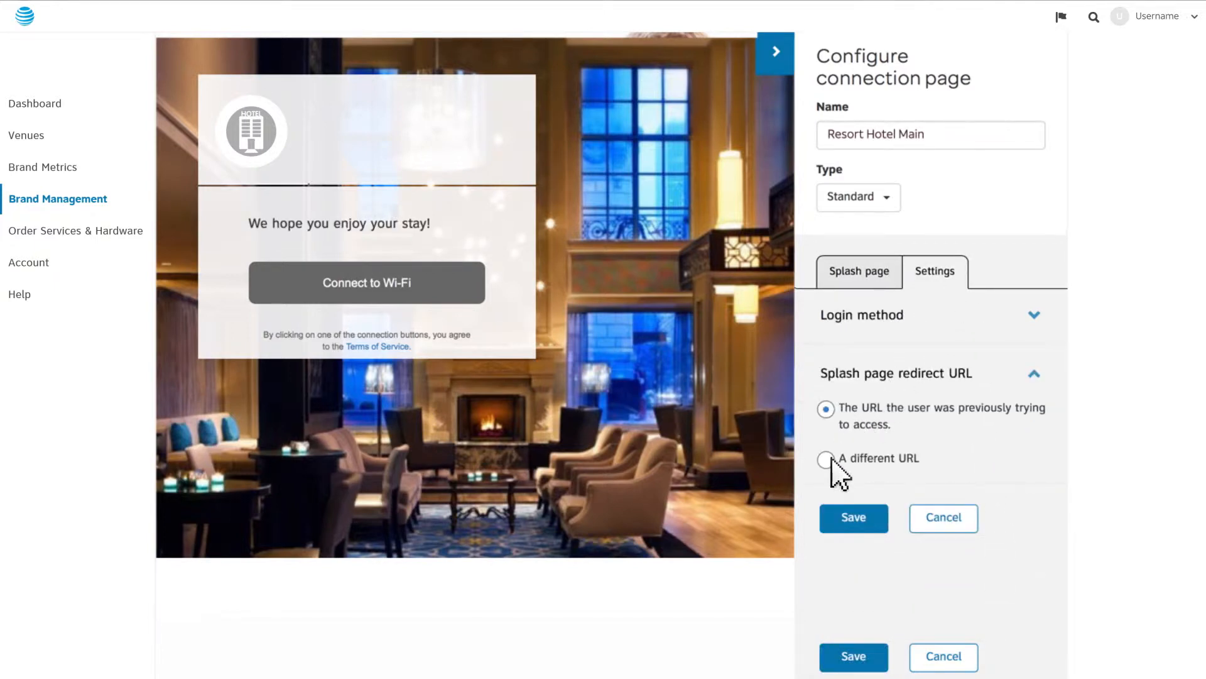
pyautogui.click(826, 459)
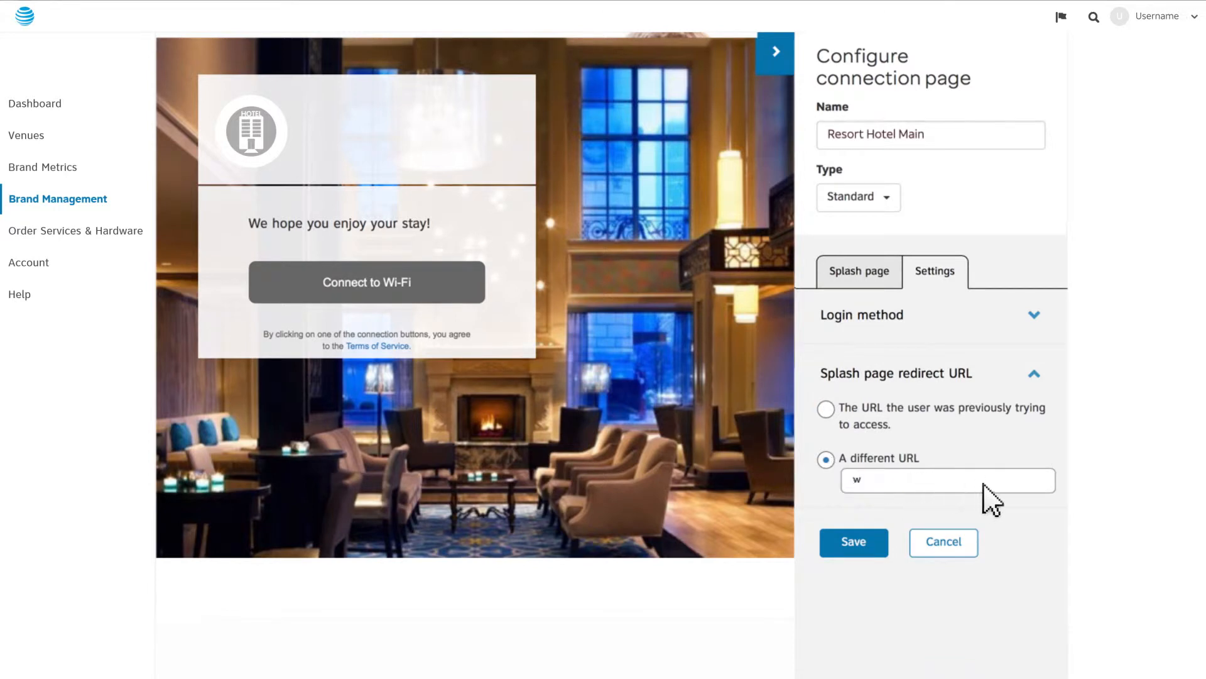
pyautogui.write('ww.yourcompany.com')
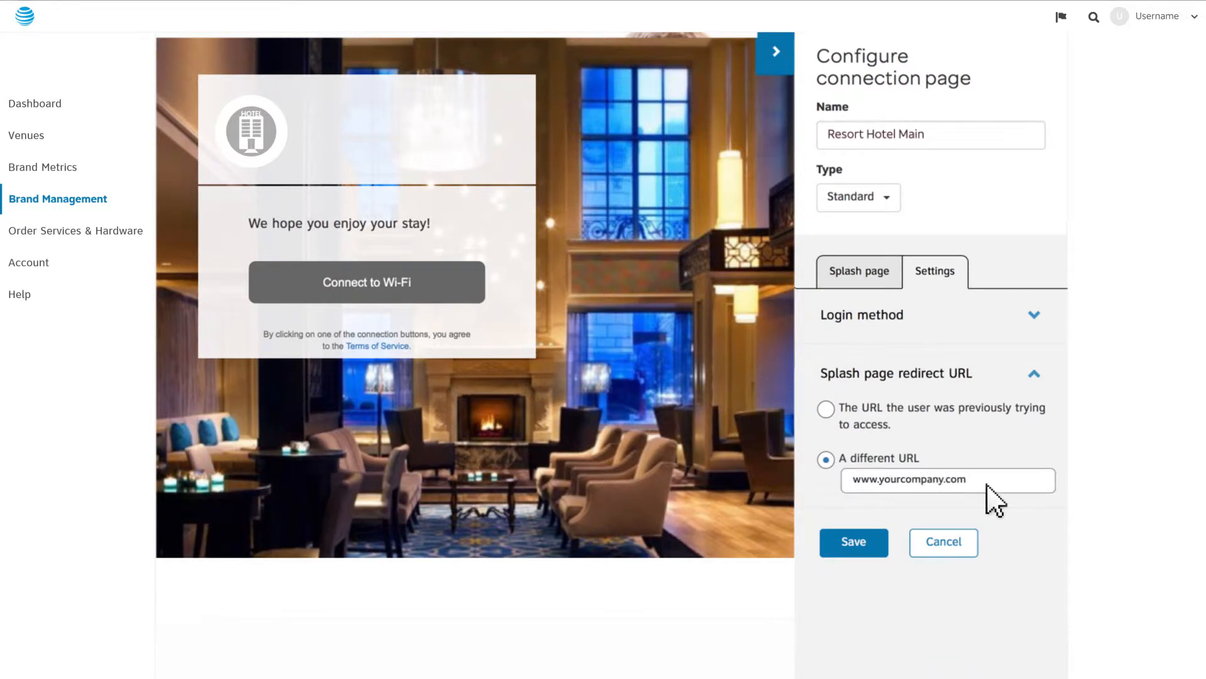
pyautogui.click(858, 271)
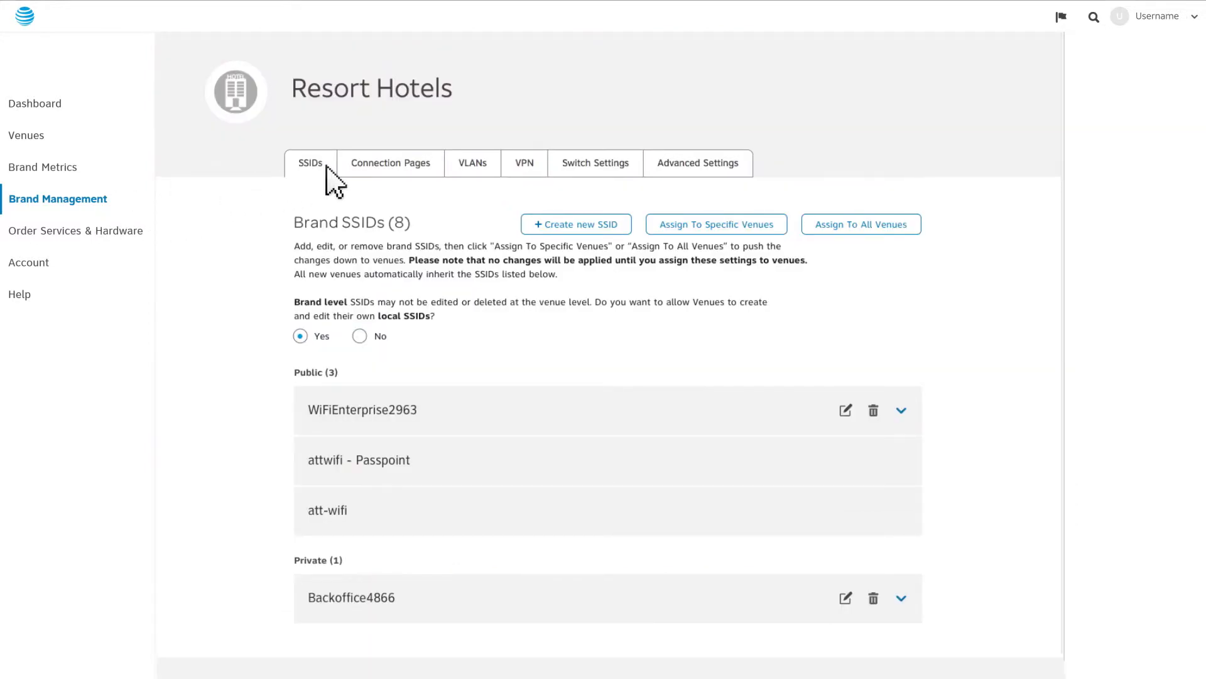
pyautogui.moveTo(437, 442)
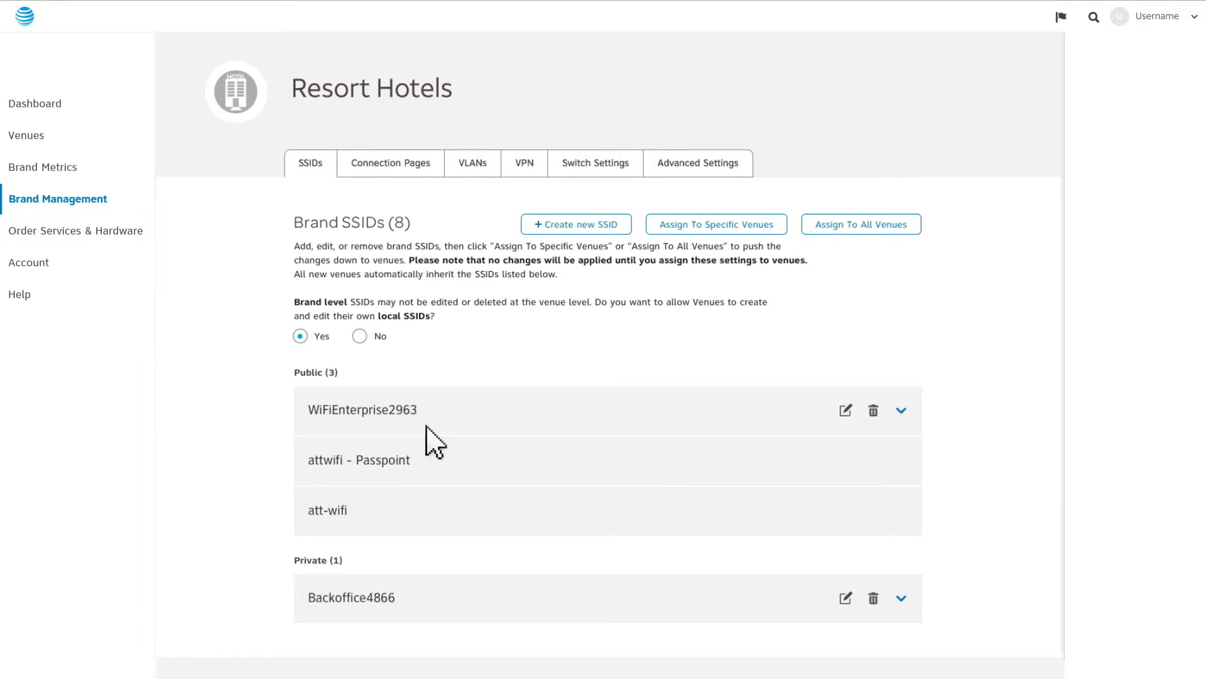
pyautogui.moveTo(814, 431)
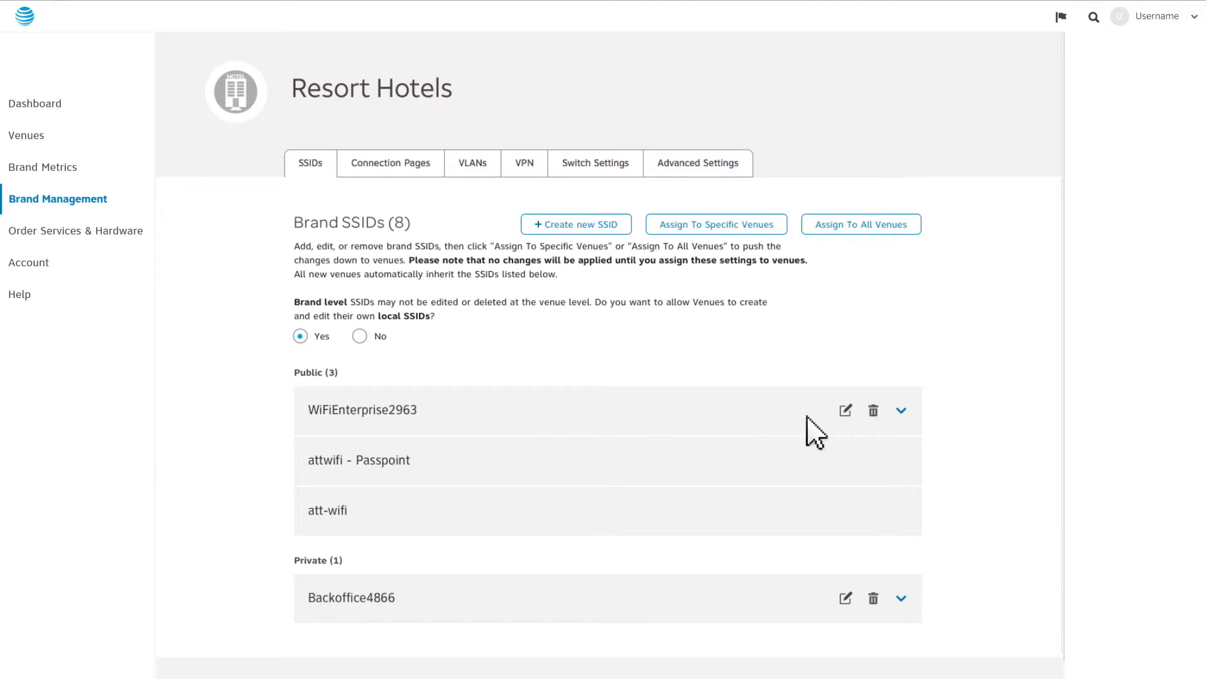
# Step: Rename the WiFiEnterprise2963 public SSID to For_Our_Guests and save it
pyautogui.click(844, 410)
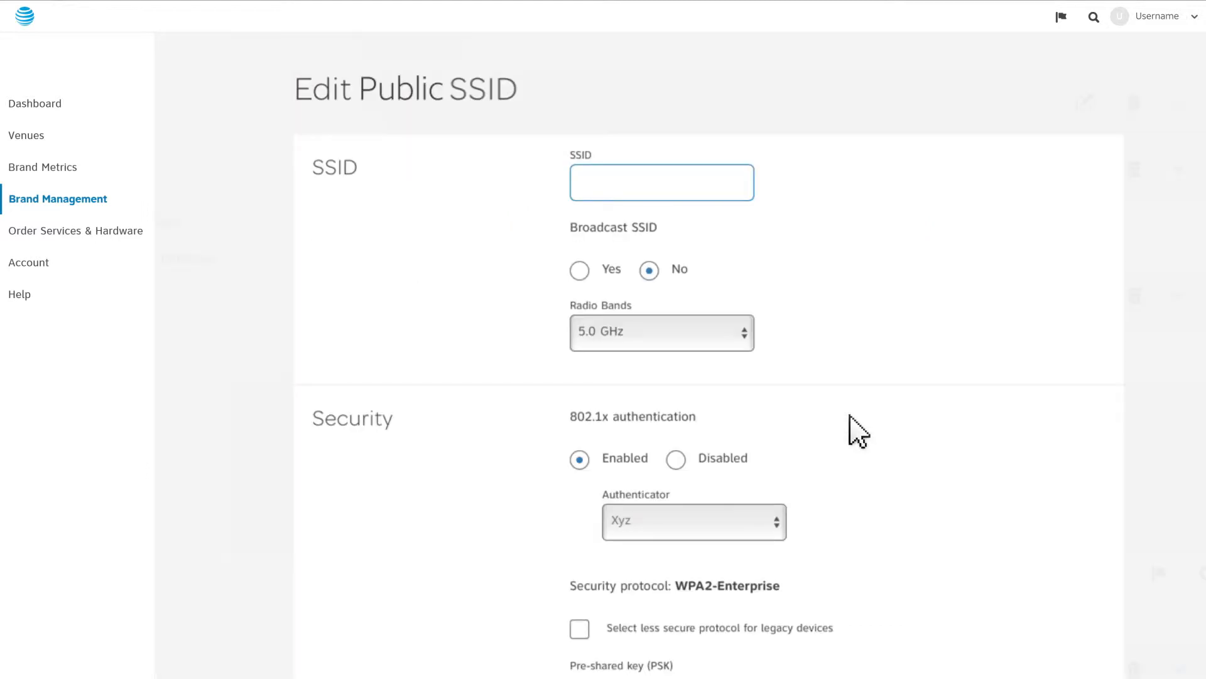
pyautogui.write('For_Our')
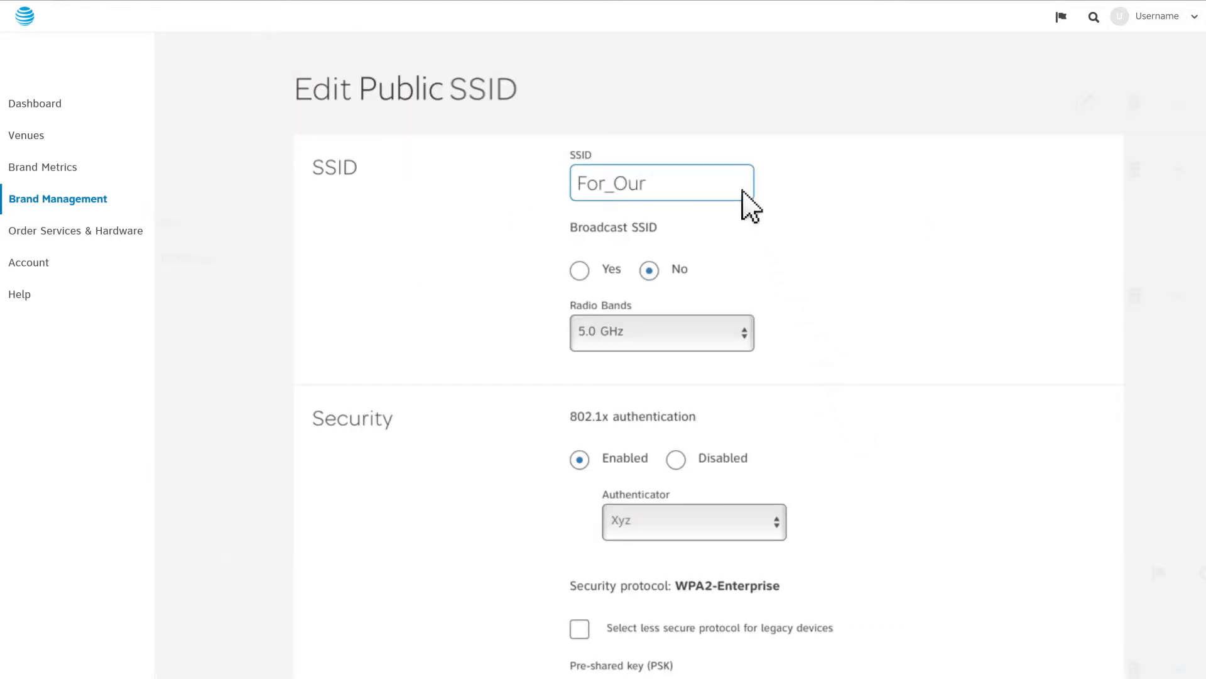
pyautogui.scroll(-3)
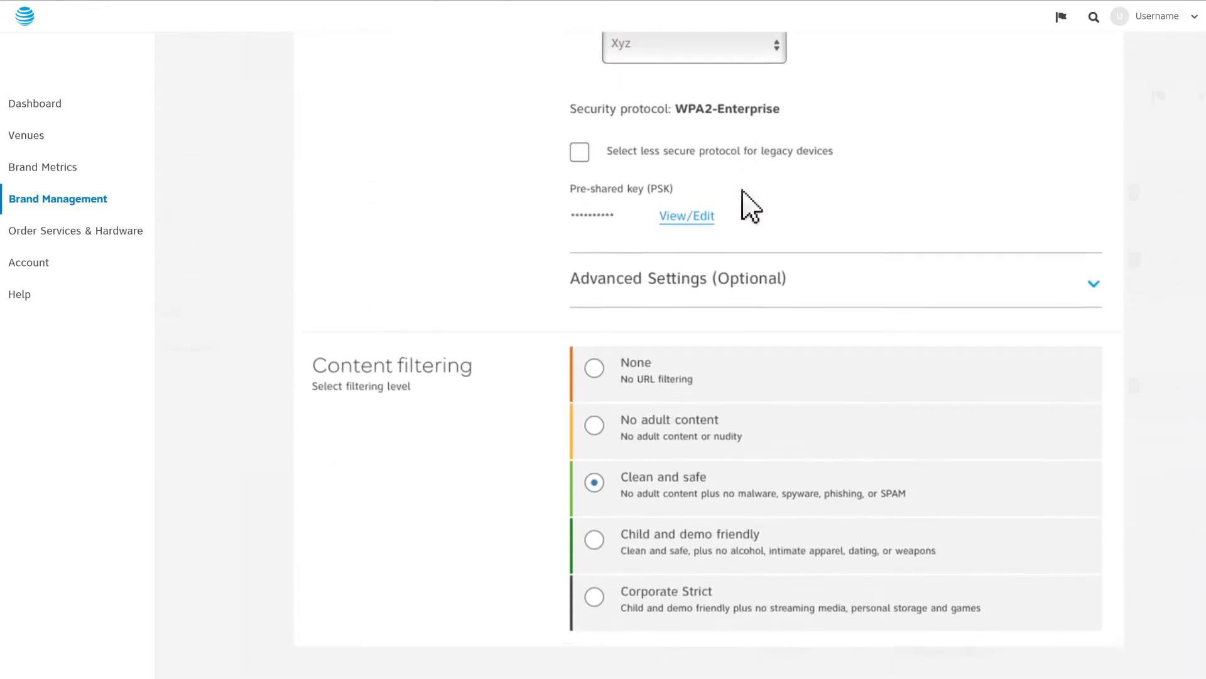
pyautogui.scroll(-3)
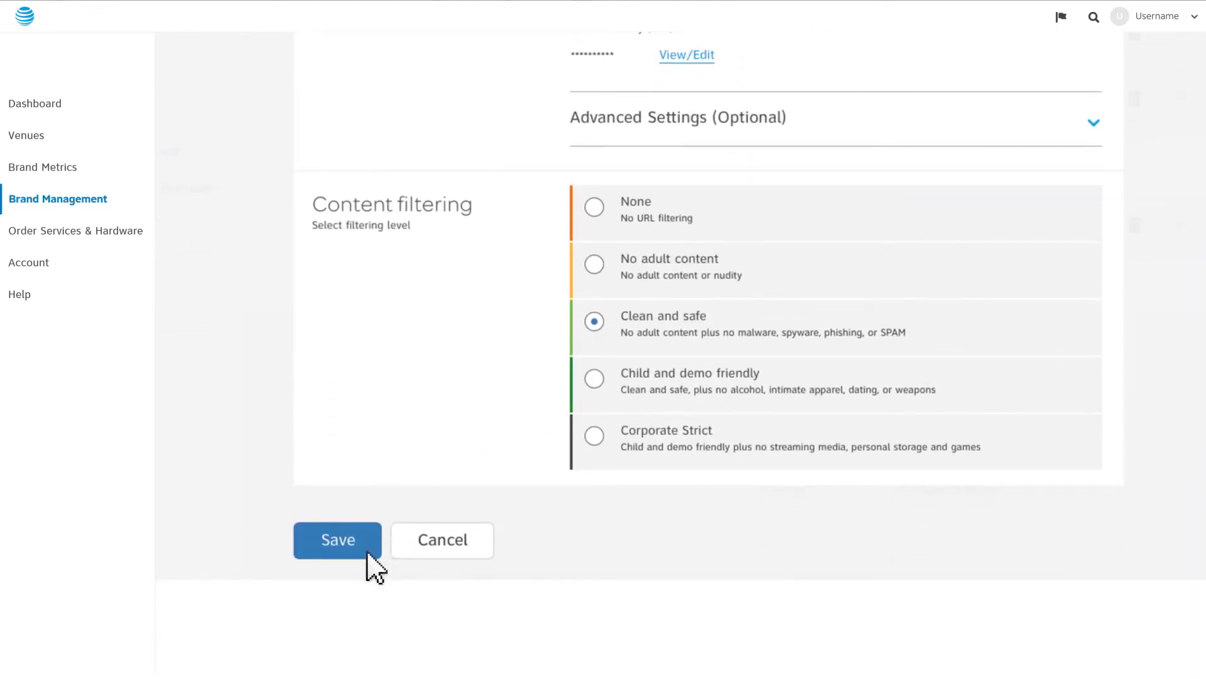
pyautogui.click(337, 539)
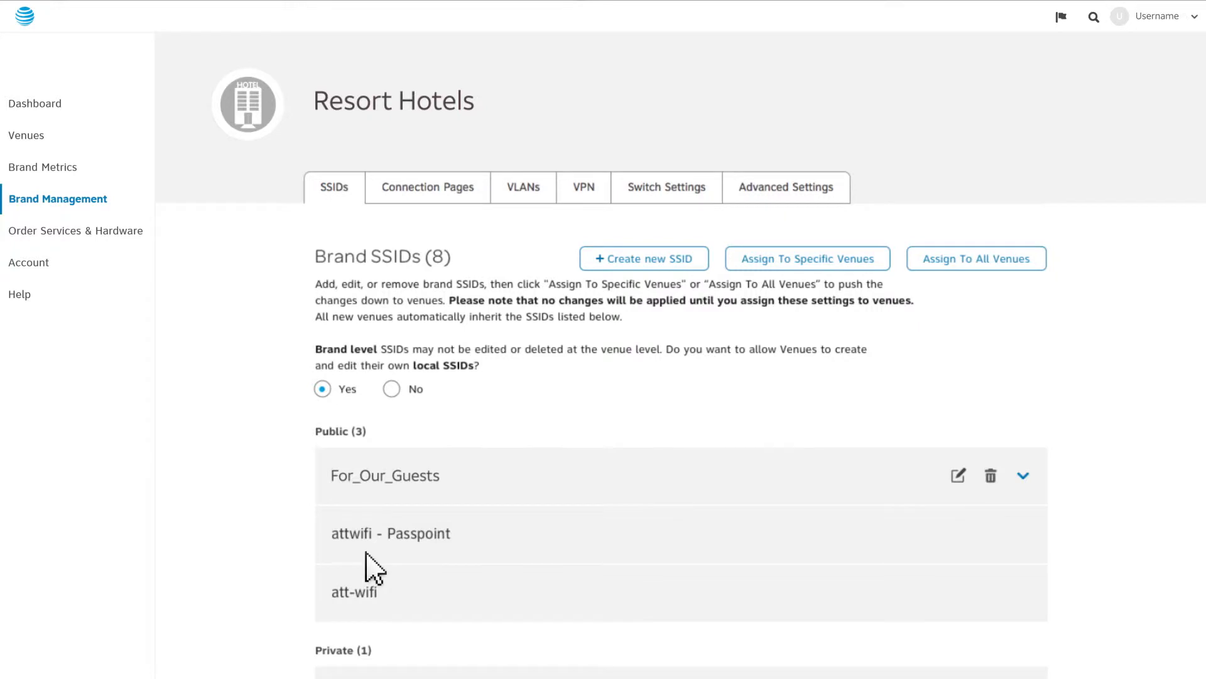
pyautogui.moveTo(975, 257)
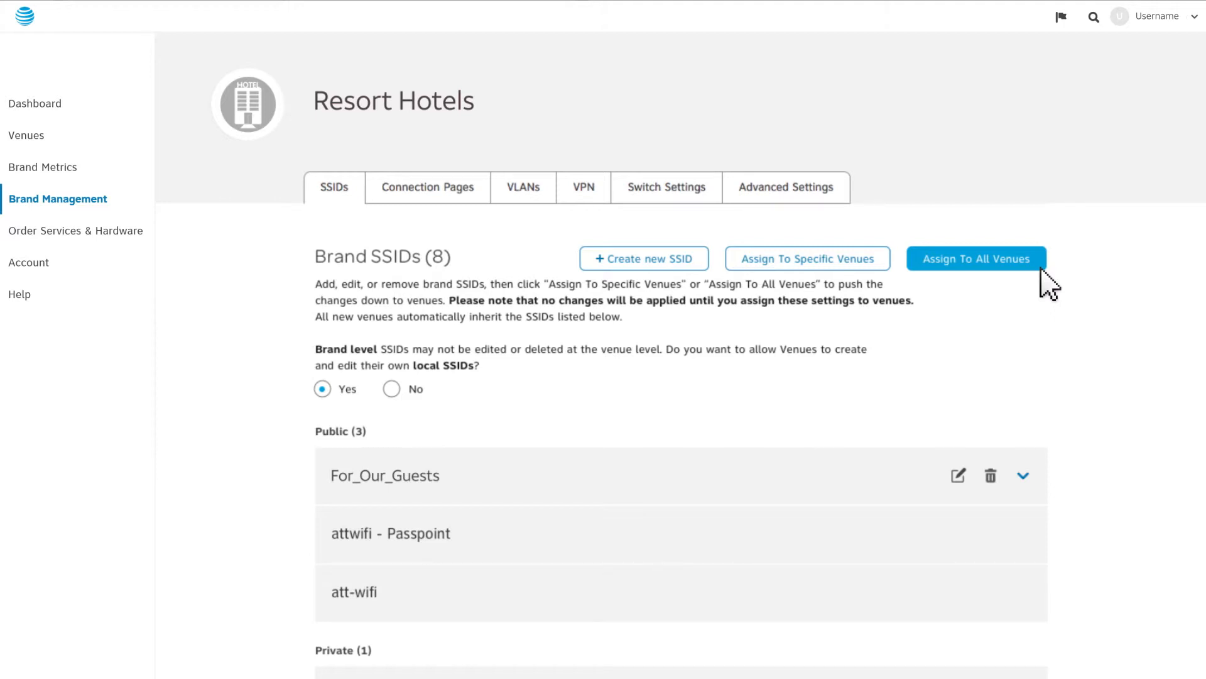
# Step: Assign the brand SSIDs to all venues and show the dashboard's saved regional filters
pyautogui.click(34, 104)
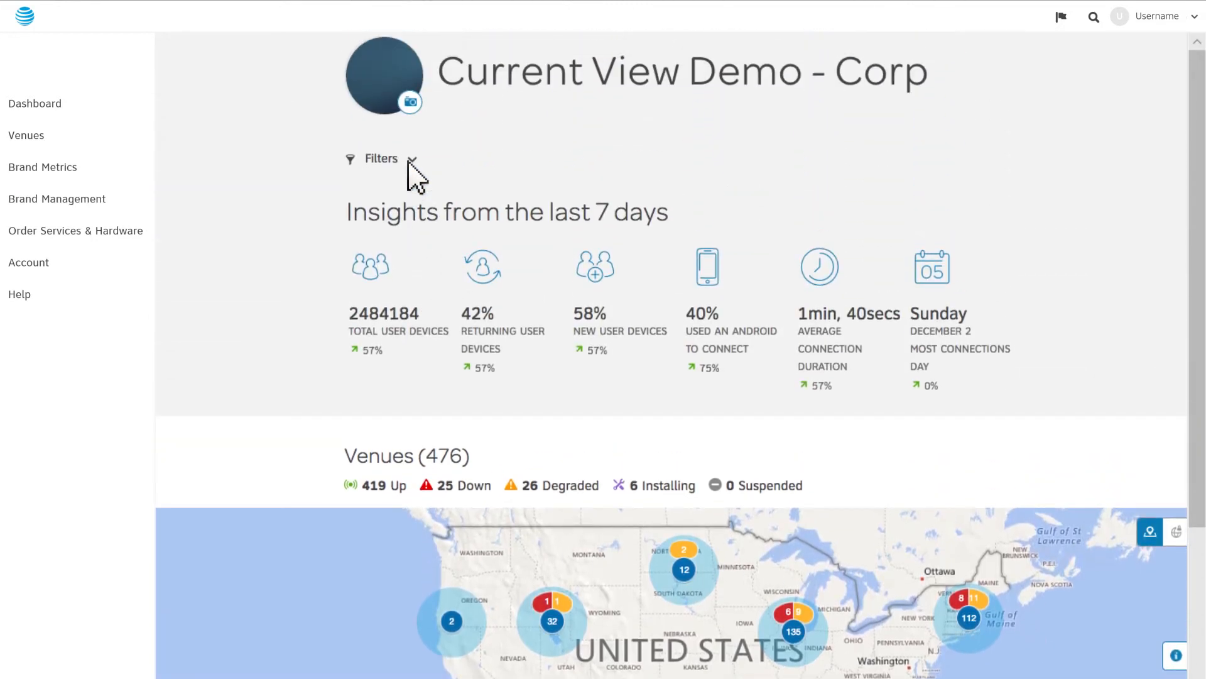
pyautogui.click(412, 160)
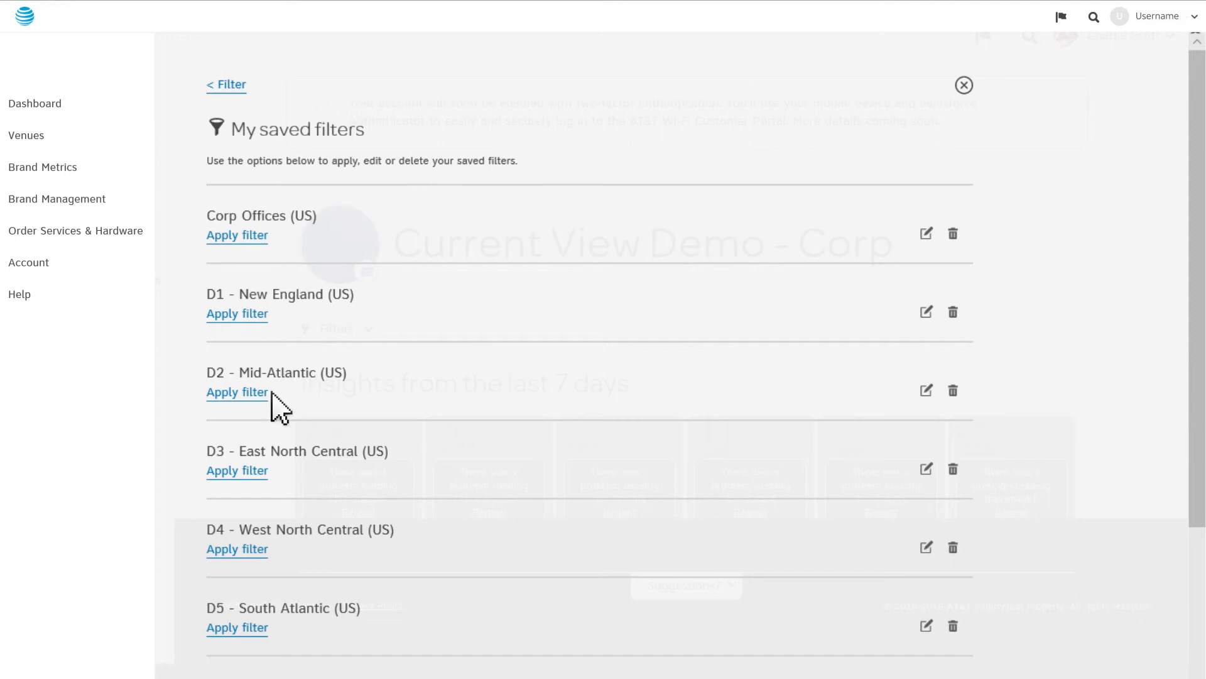